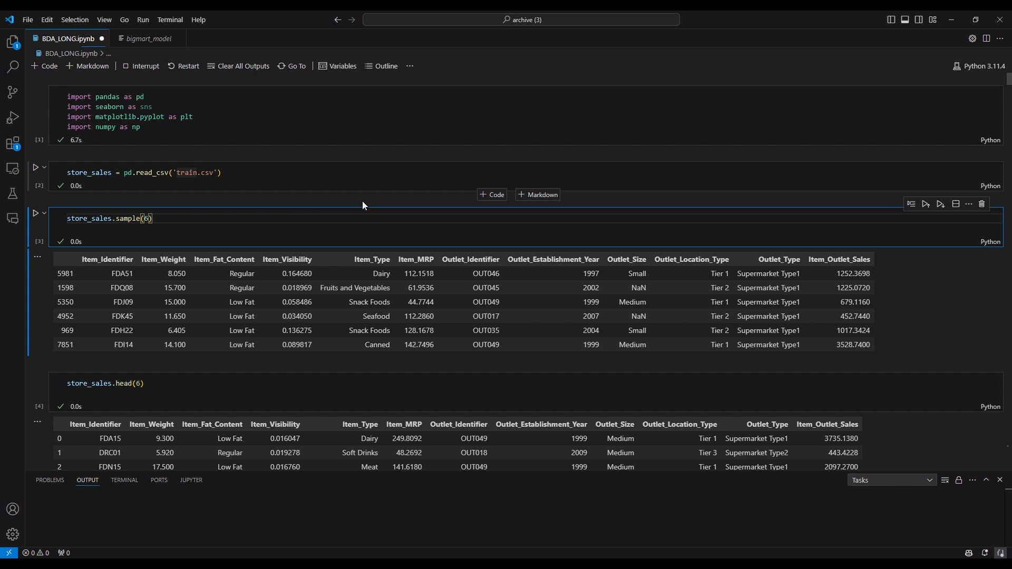
- Scroll down to the describe() statistics table and the isnull().sum() missing-value counts
scroll(down, 3)
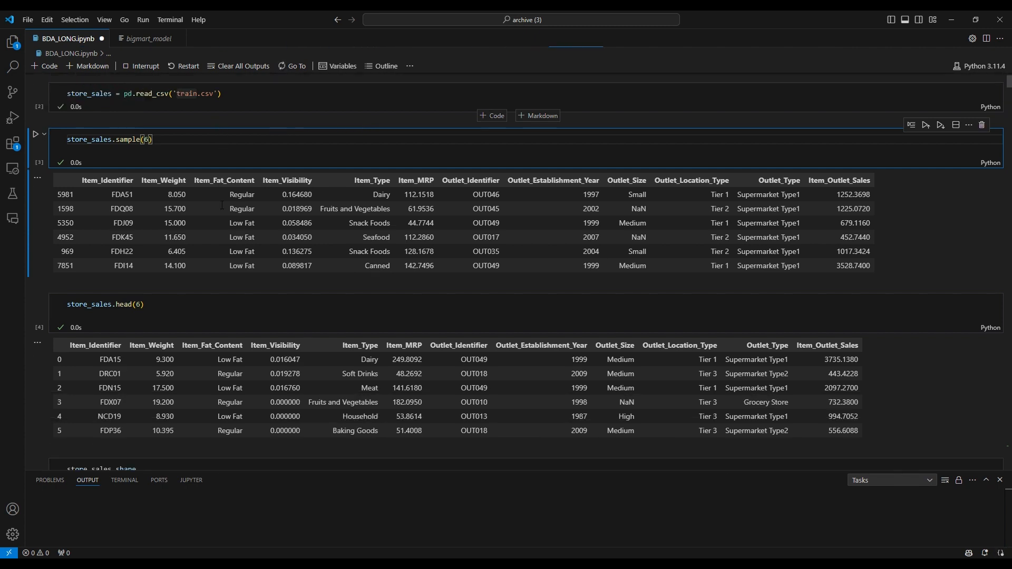
scroll(down, 3)
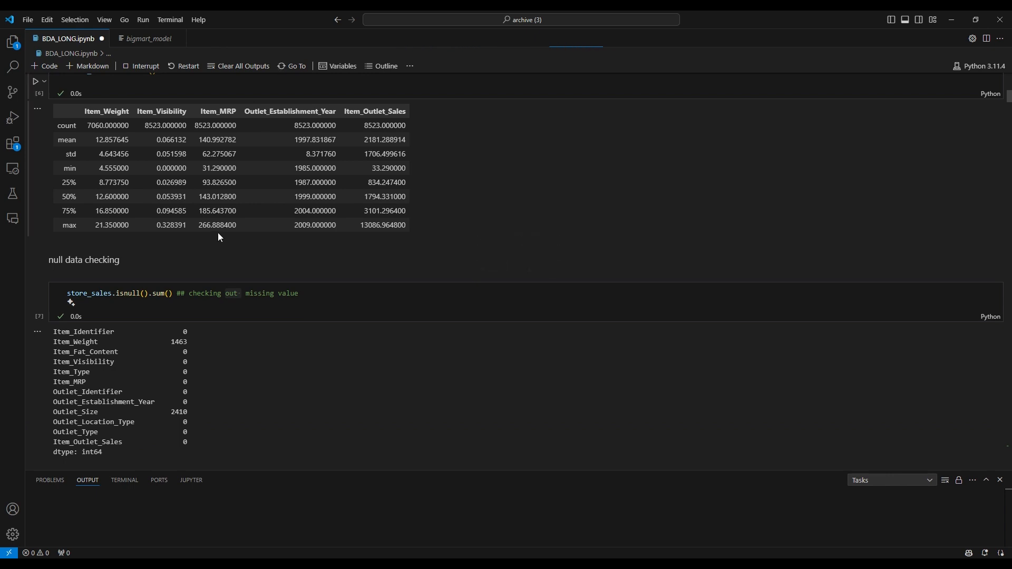
- Scroll past null percentages and duplicate checks to the mean and median Item_Weight imputation cells
scroll(down, 3)
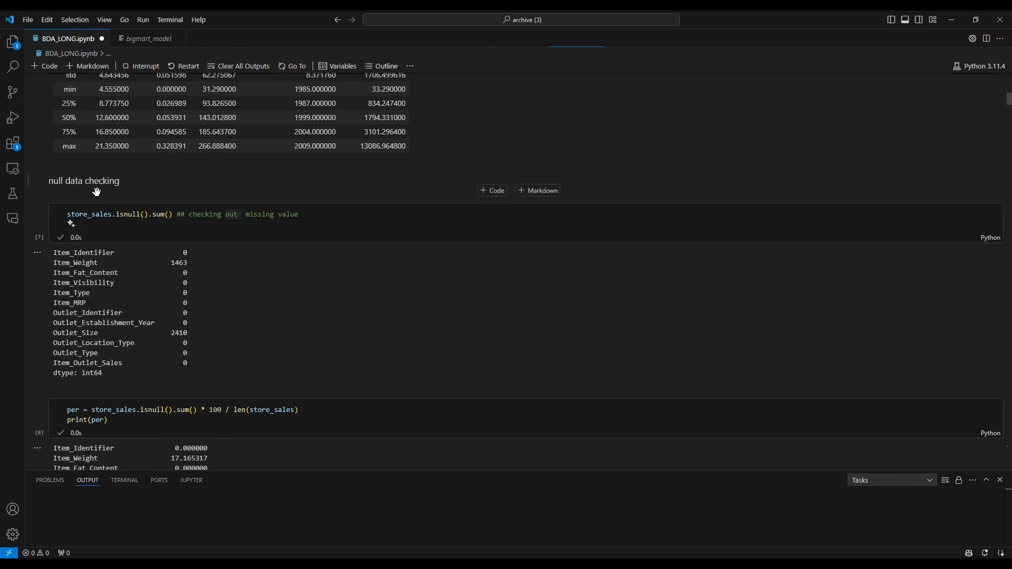
scroll(down, 3)
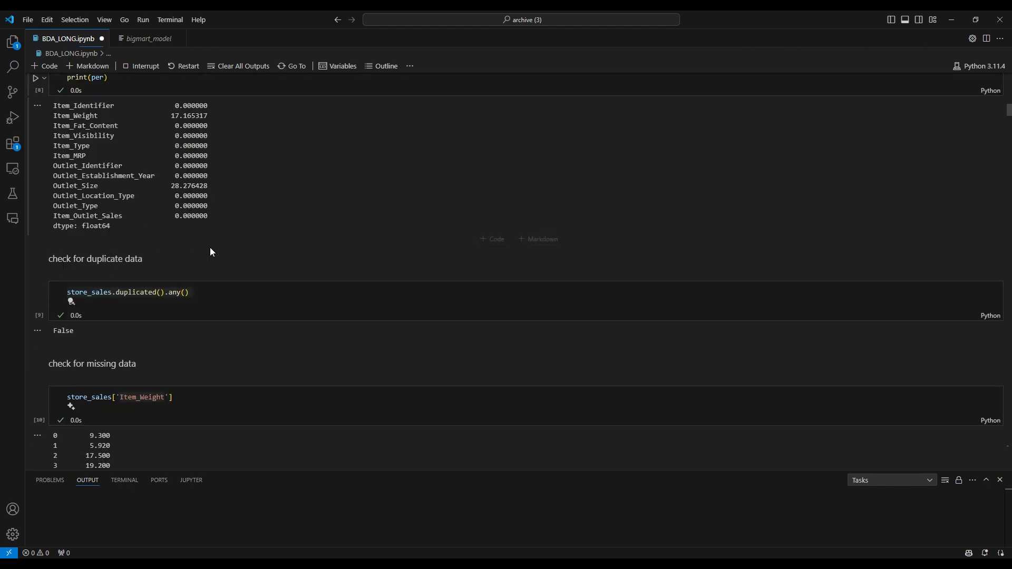
mouse_move(195, 270)
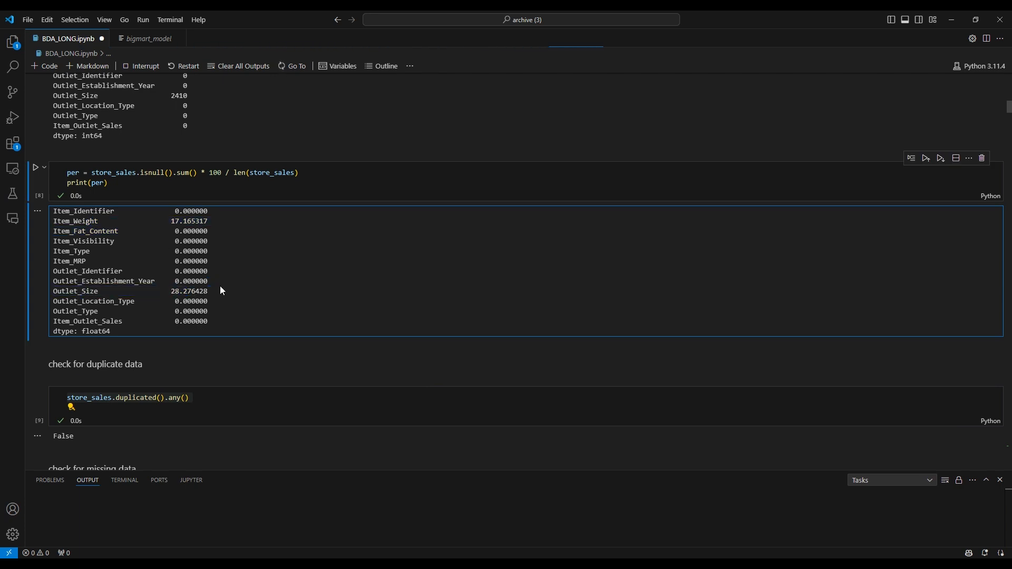
scroll(down, 3)
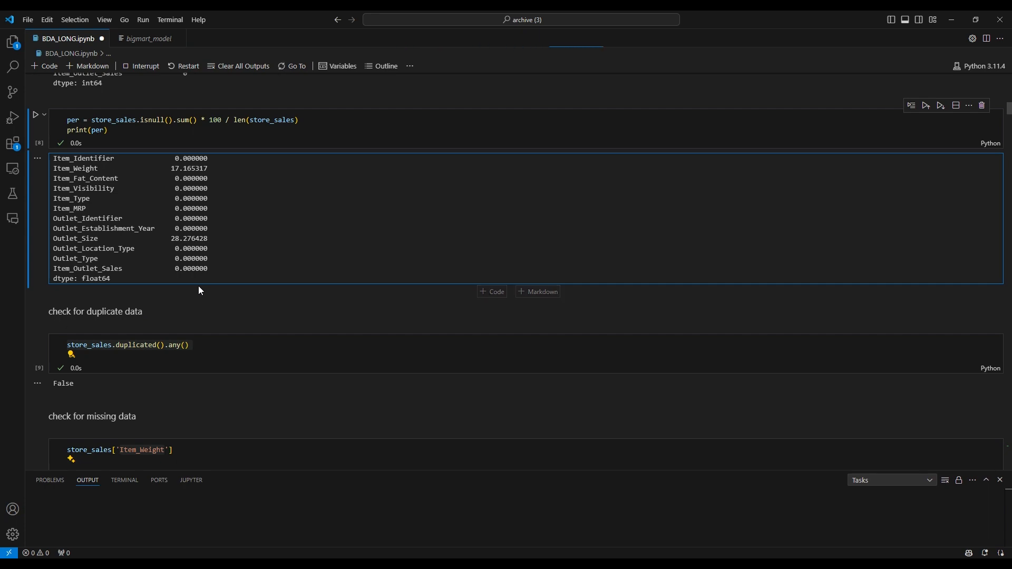
scroll(down, 3)
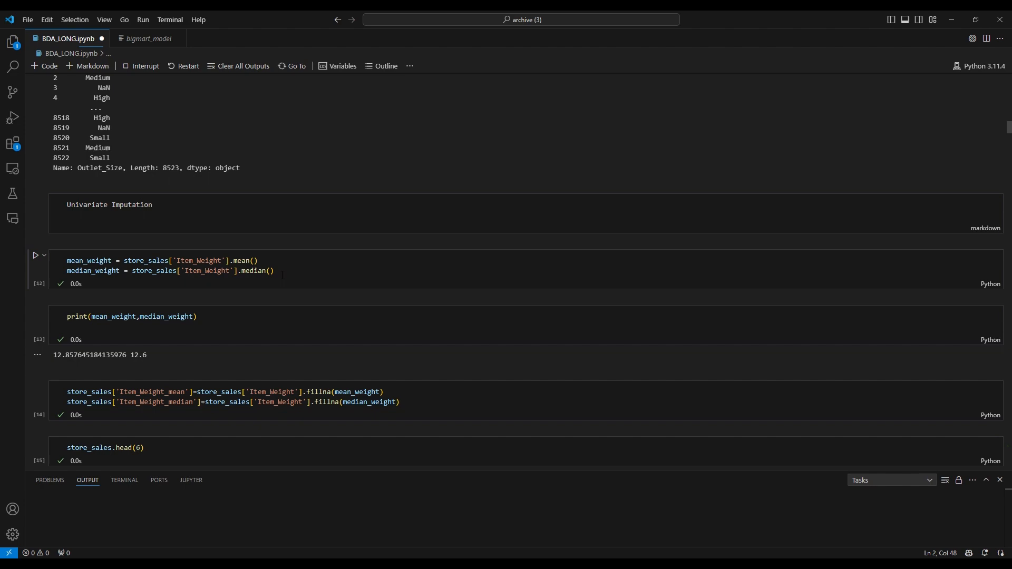
- Scroll past the density plots and KNN imputer cells to the Outlet_Size and Outlet_Type counts
scroll(down, 3)
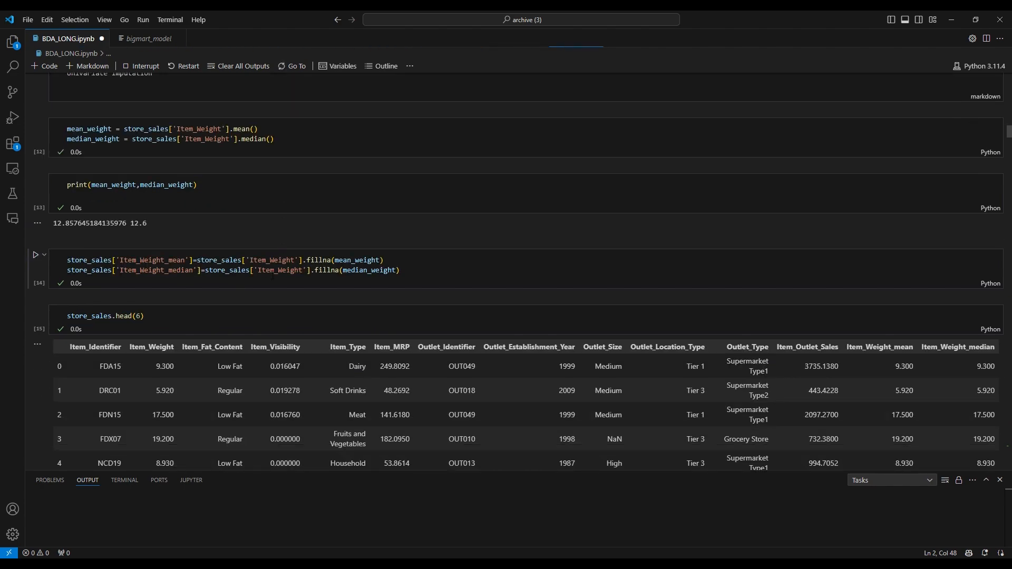
scroll(down, 3)
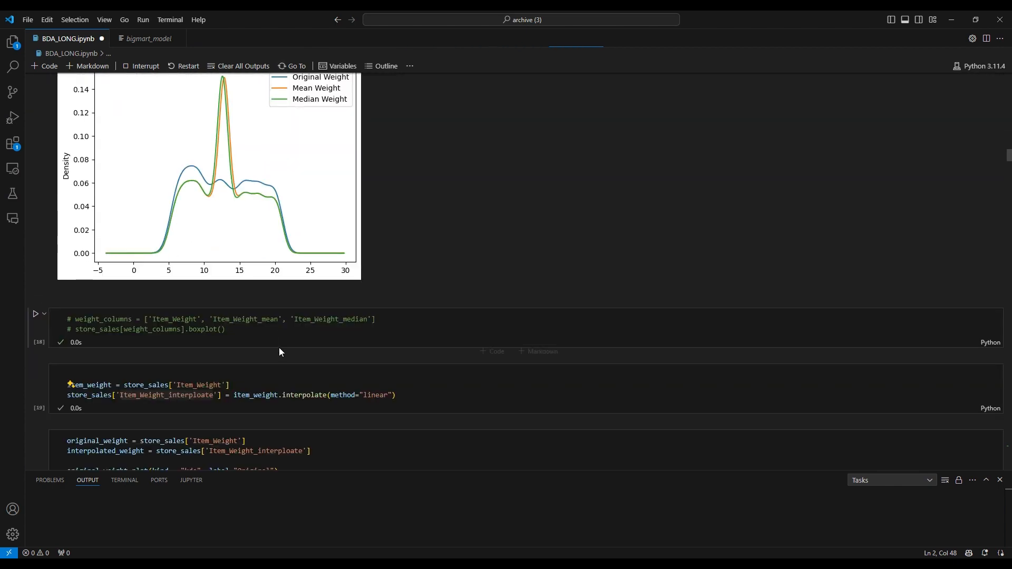
scroll(down, 3)
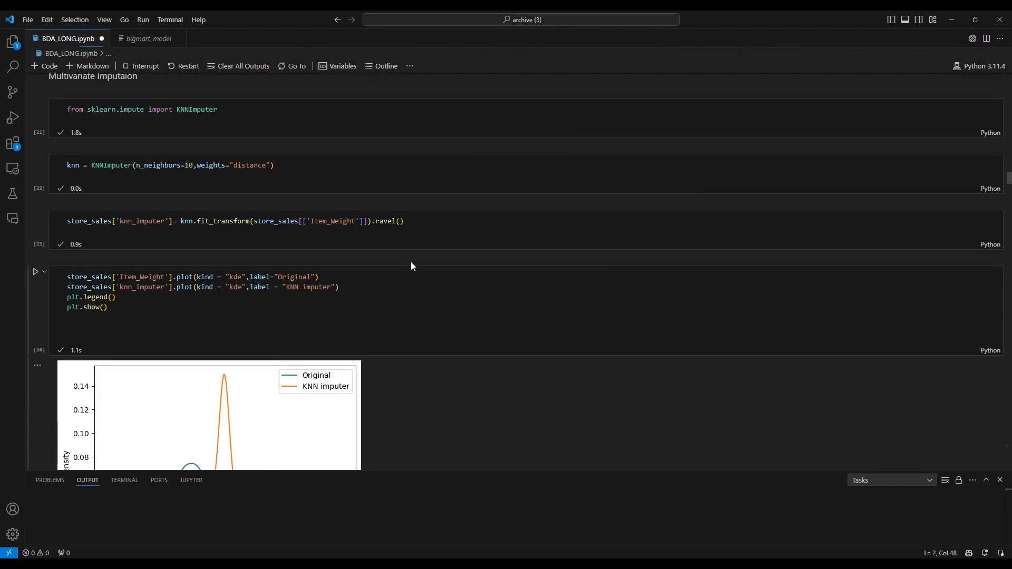
scroll(down, 3)
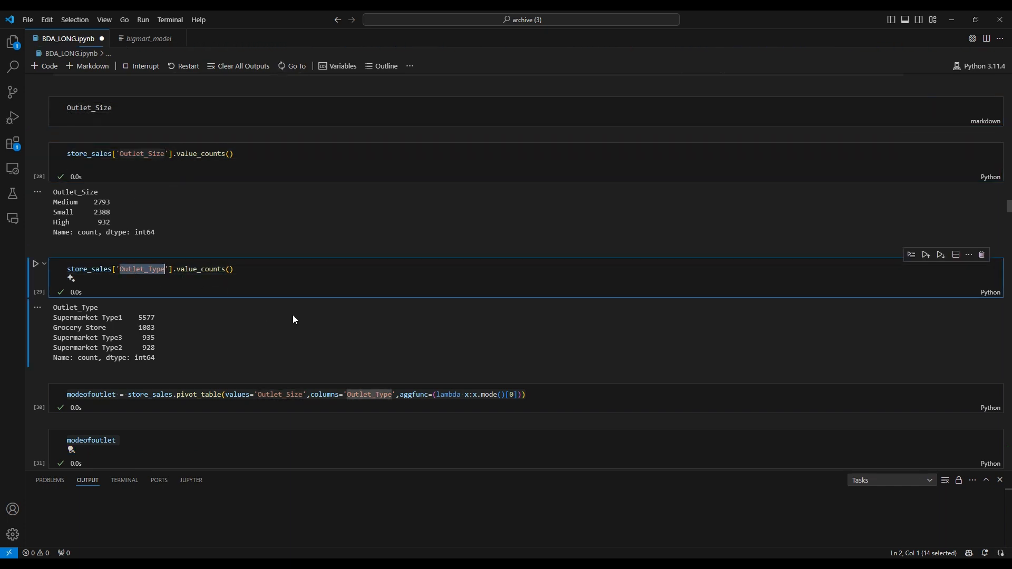
- Highlight the all-zero missing-value counts, then scroll to the Item_Visibility value_counts cell
scroll(down, 3)
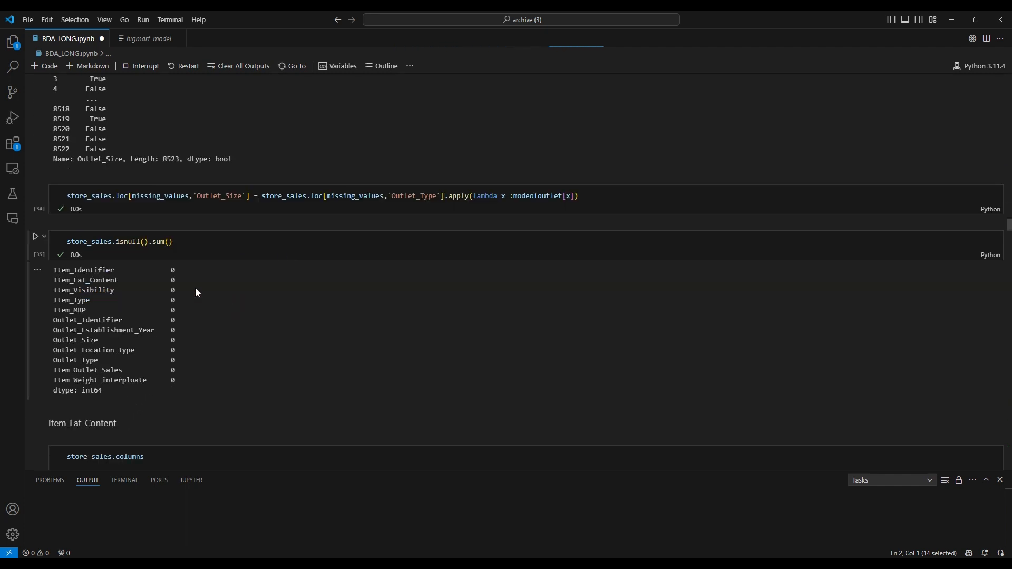
drag(71, 300, 100, 380)
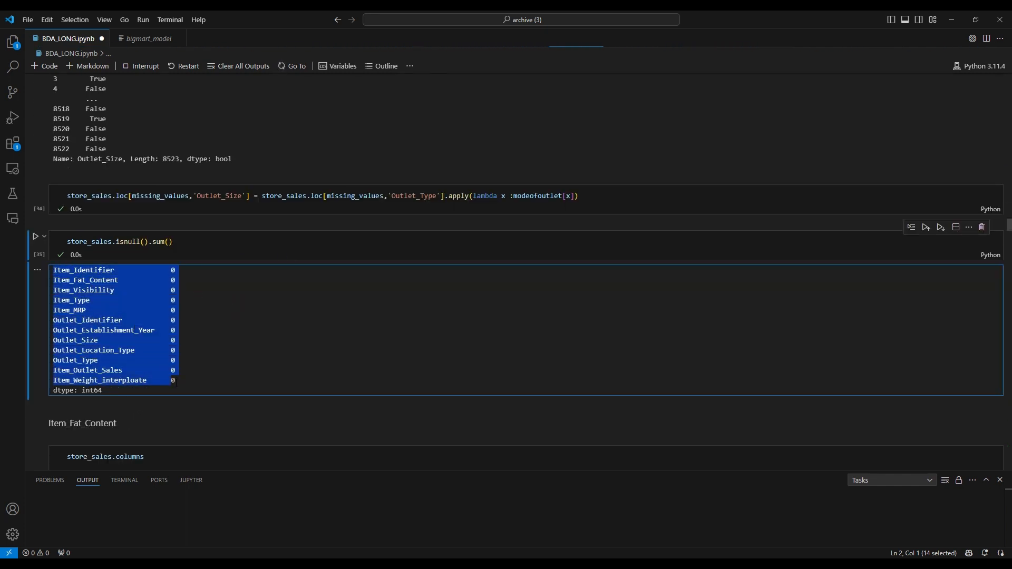
scroll(down, 3)
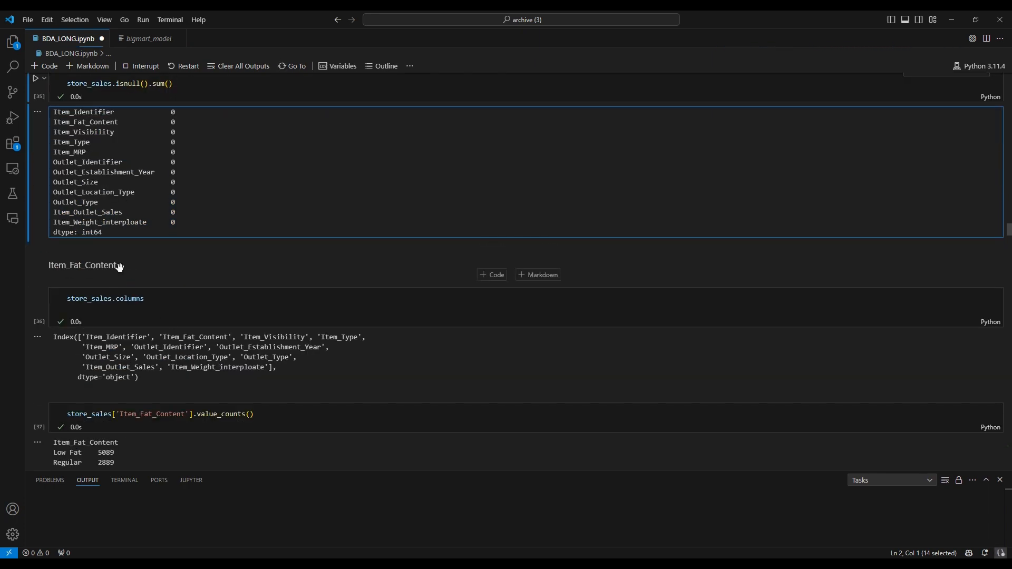
scroll(down, 3)
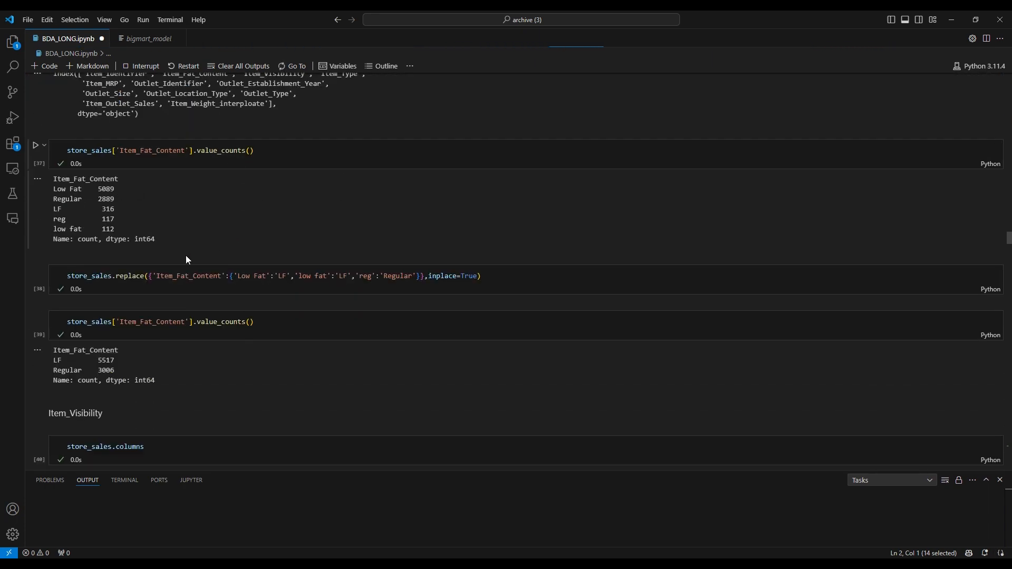
scroll(down, 3)
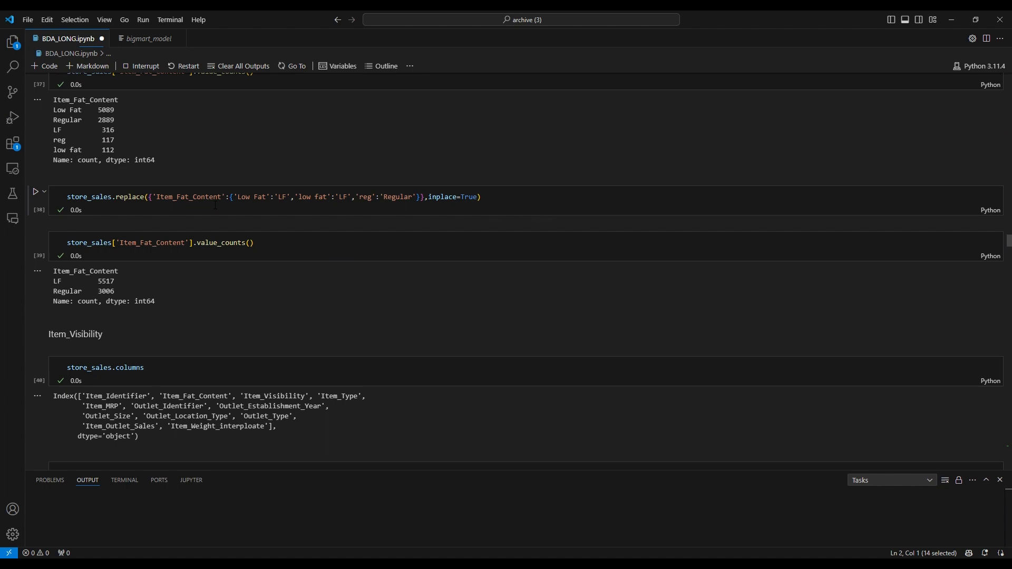
scroll(down, 3)
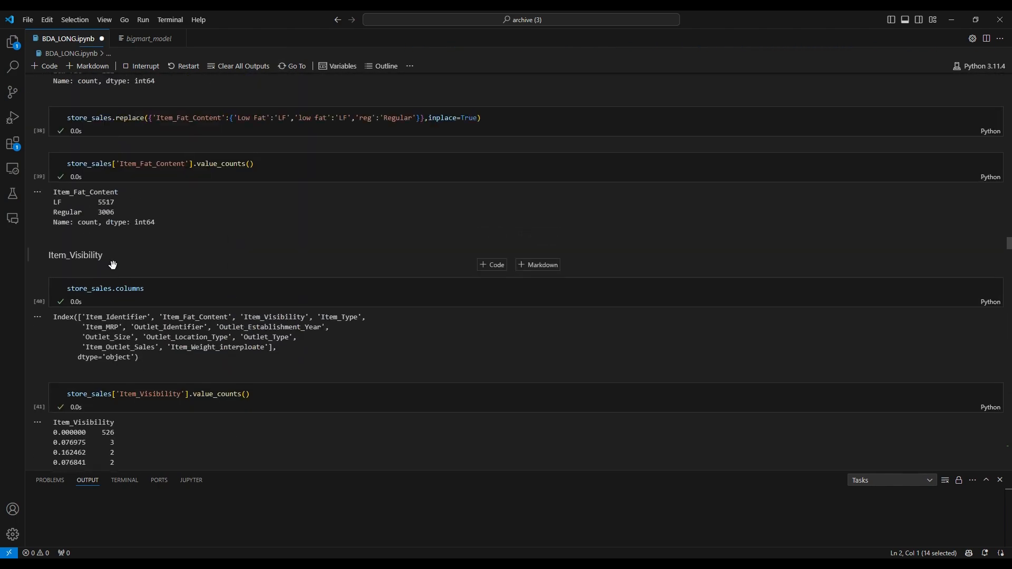
- Scroll past the OrdinalEncoder cells to the Random Forest (0.555) and XGBRF (0.595) scores
scroll(down, 3)
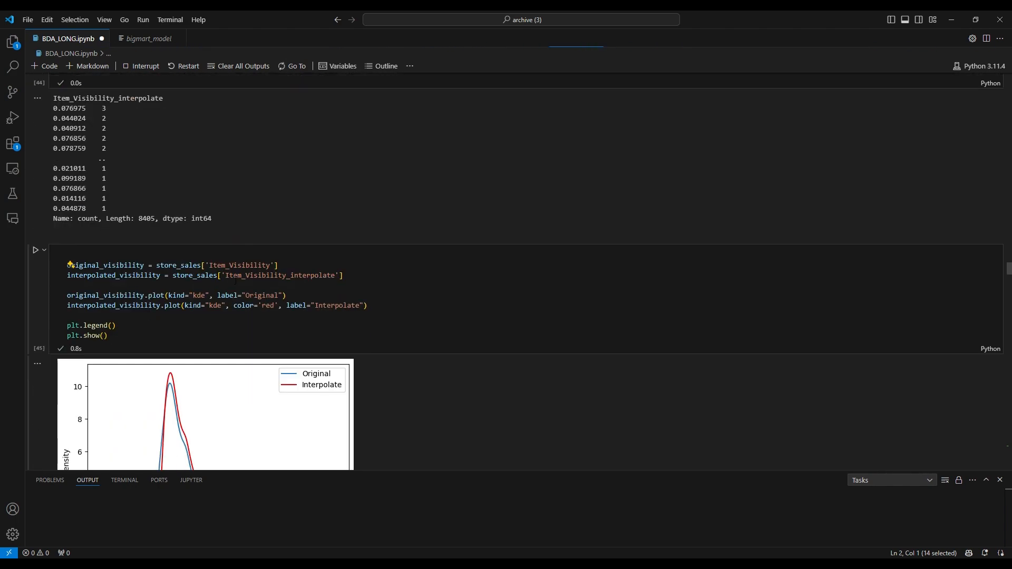
scroll(down, 3)
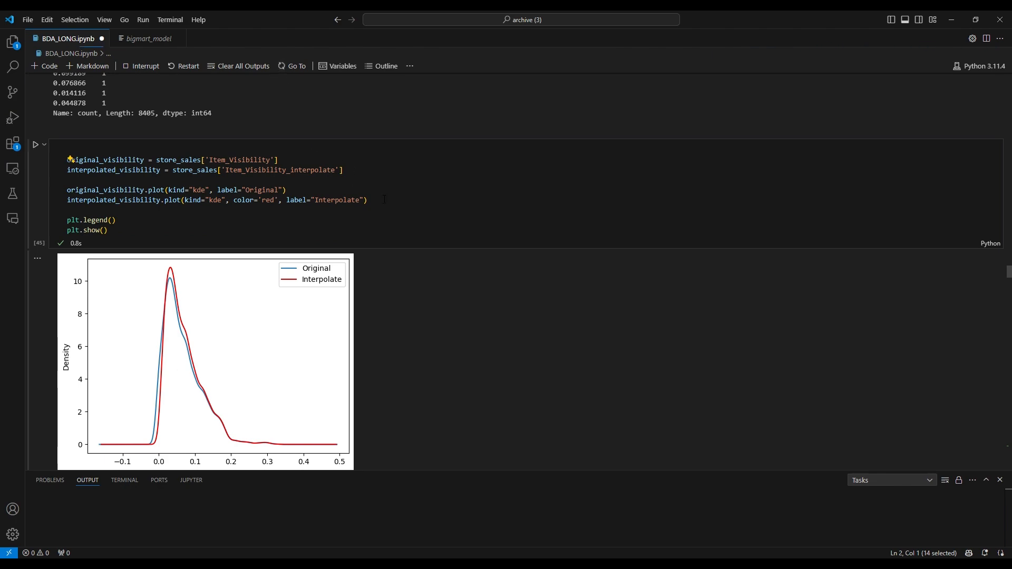
scroll(down, 3)
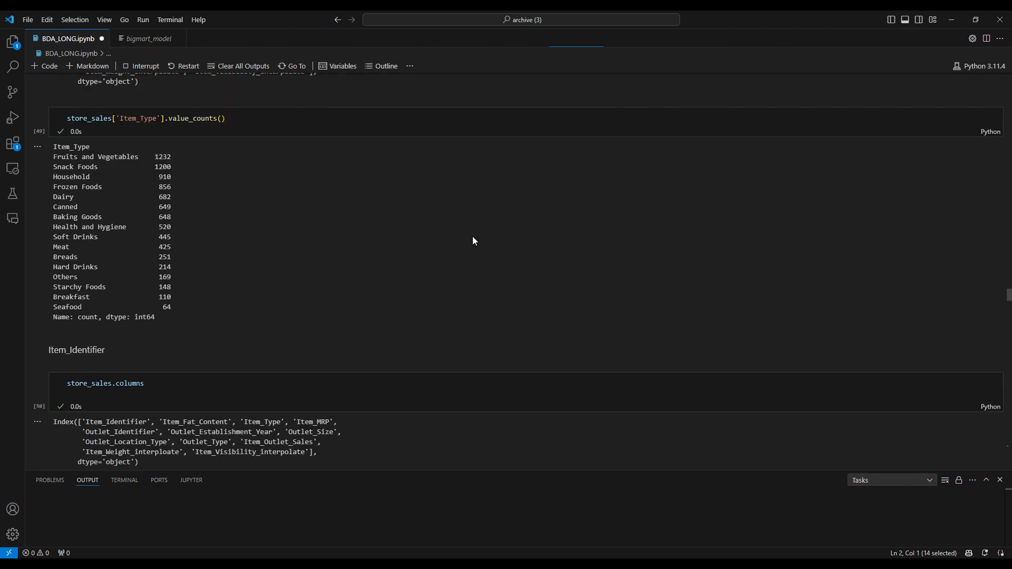
scroll(down, 3)
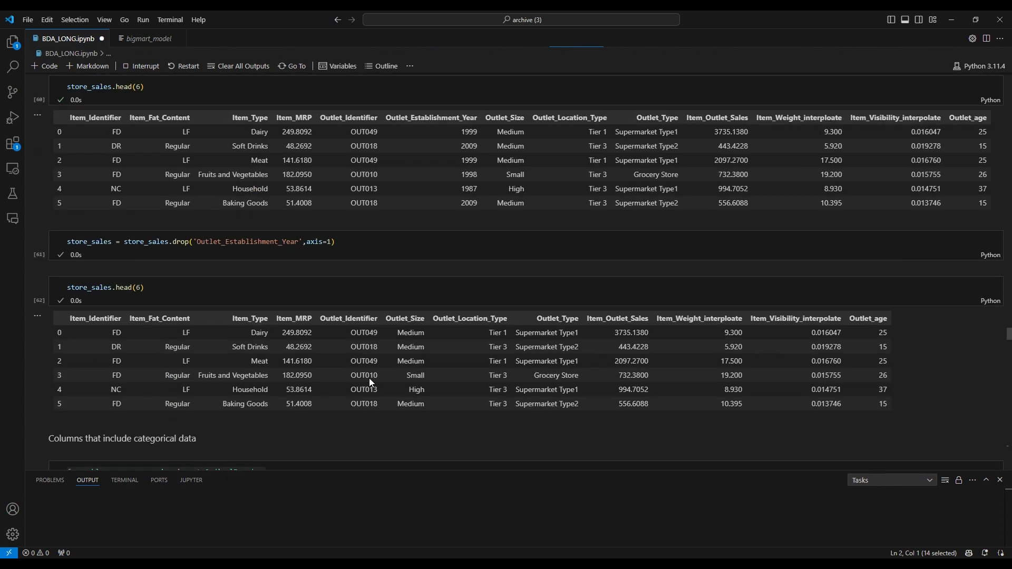
scroll(down, 3)
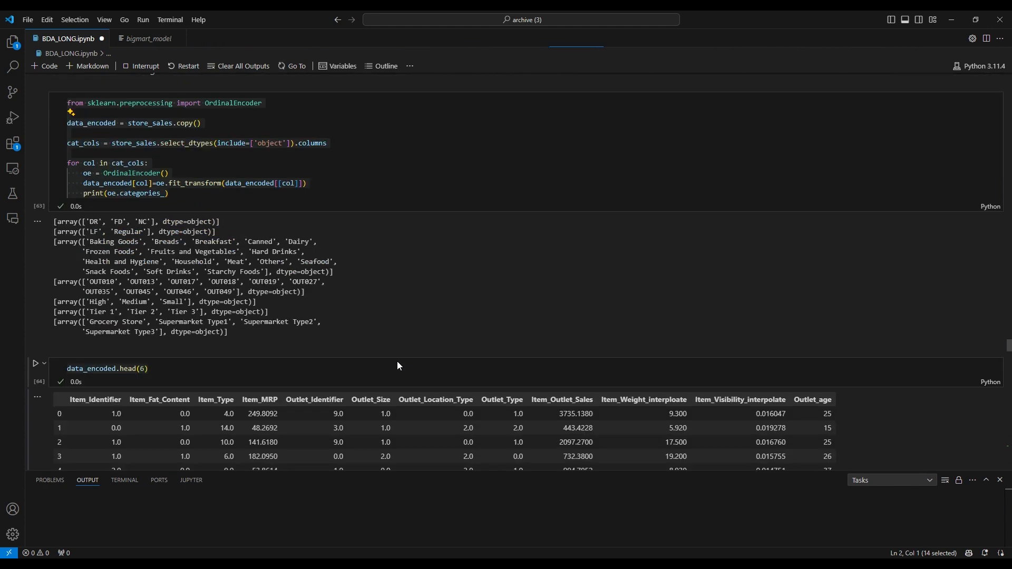
scroll(down, 3)
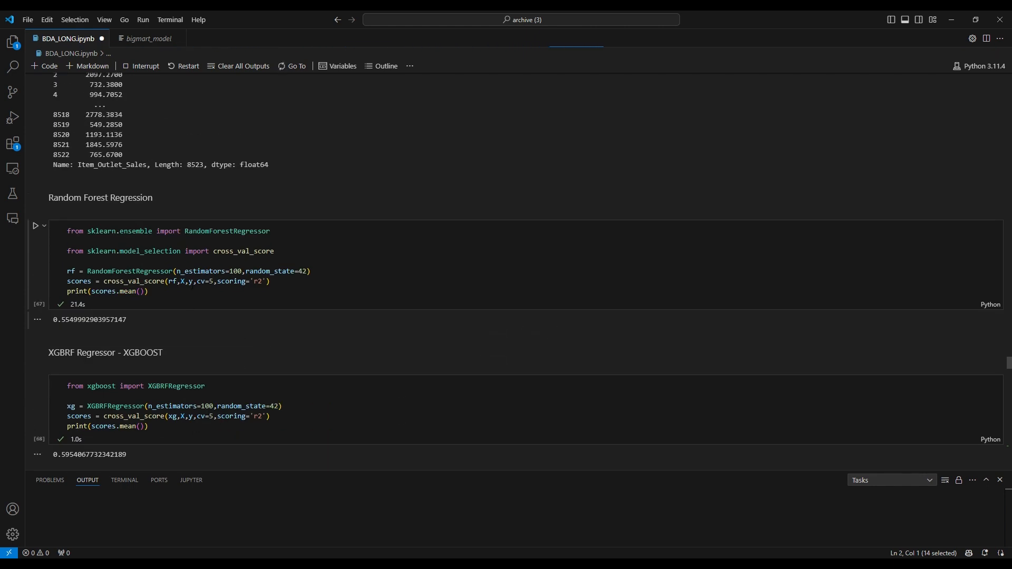
mouse_move(107, 195)
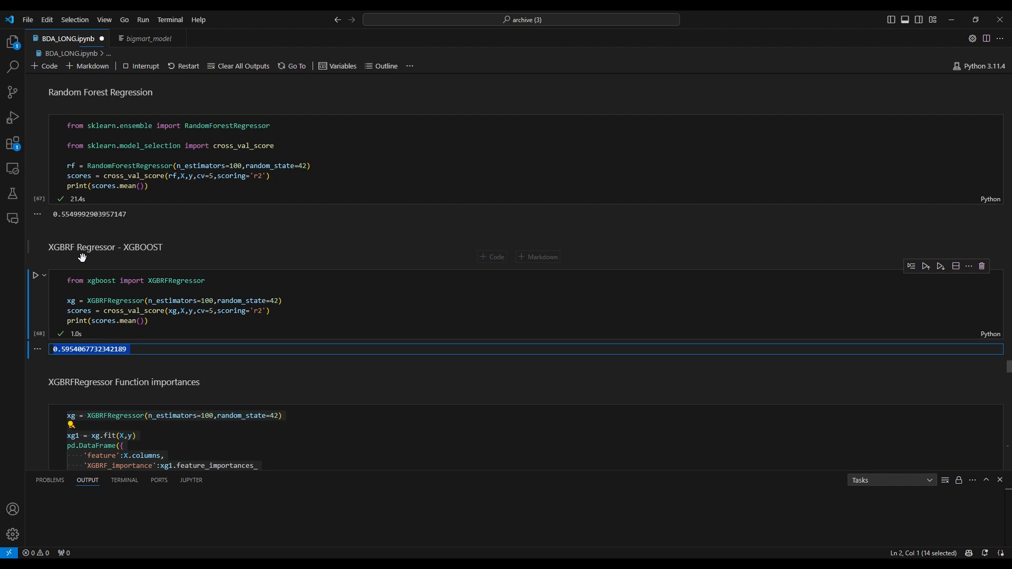
mouse_move(168, 272)
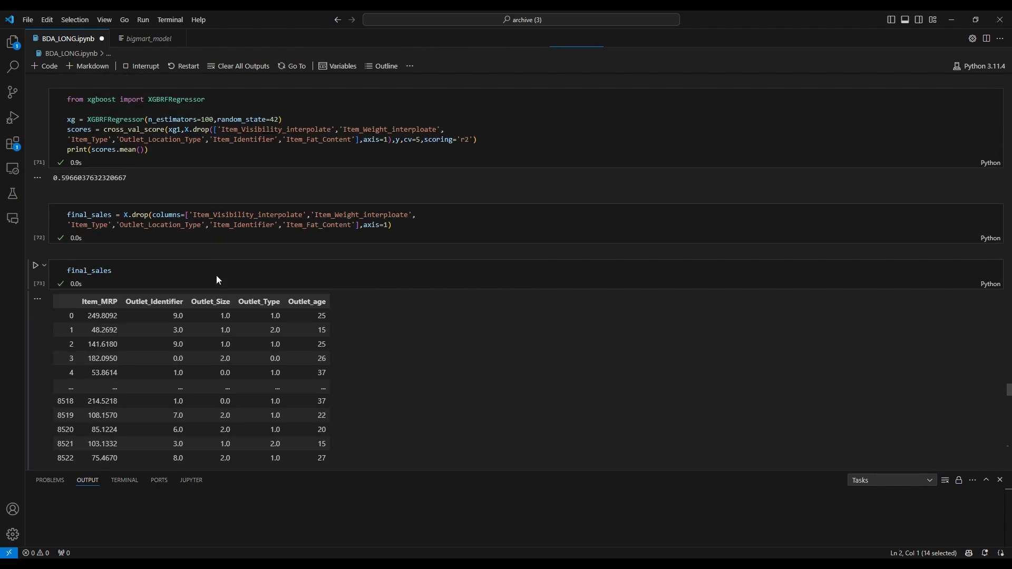
- Scroll to the 713.95 test MAE and the 4068 sample prediction with its range
scroll(down, 3)
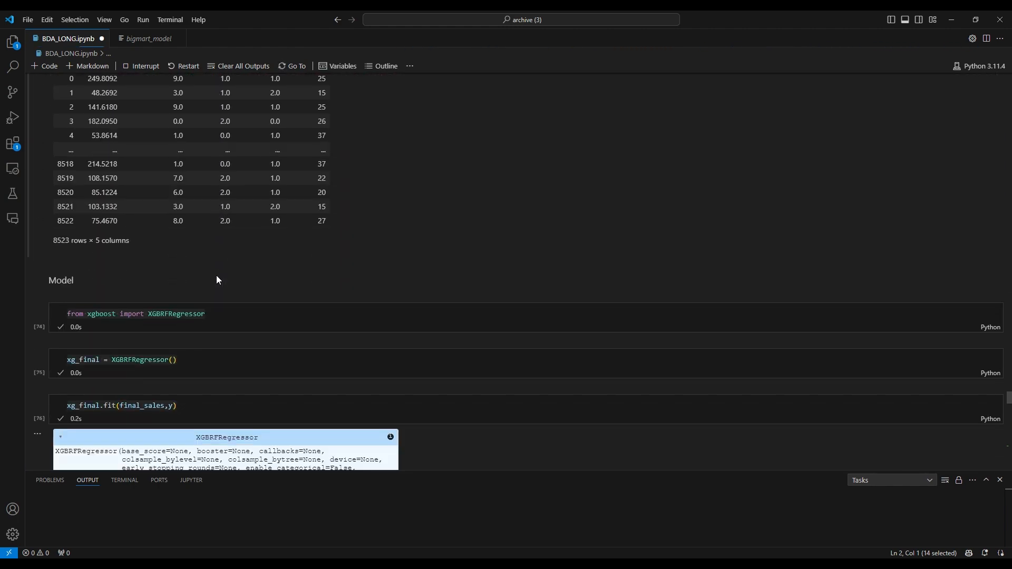
scroll(down, 3)
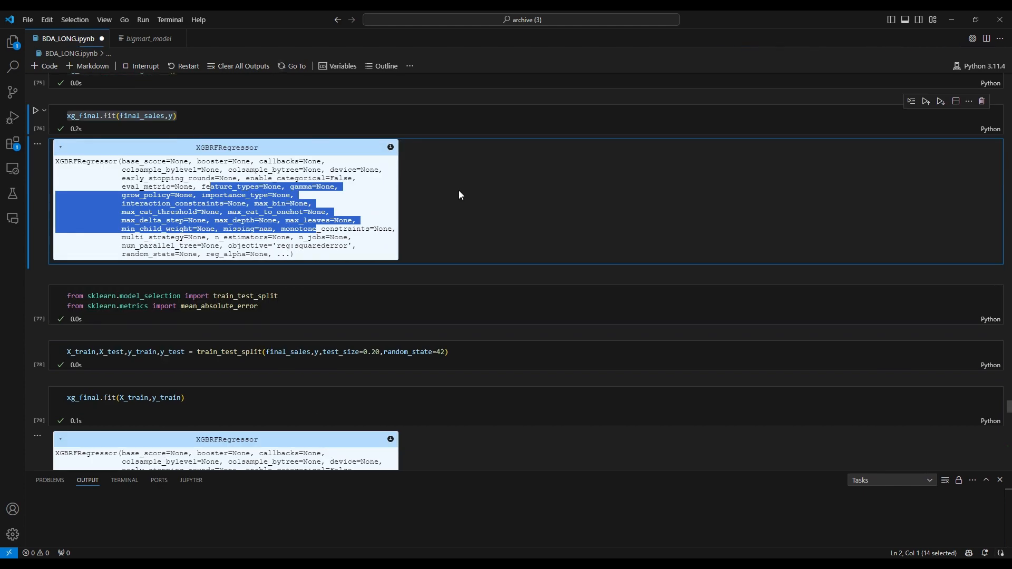
scroll(down, 3)
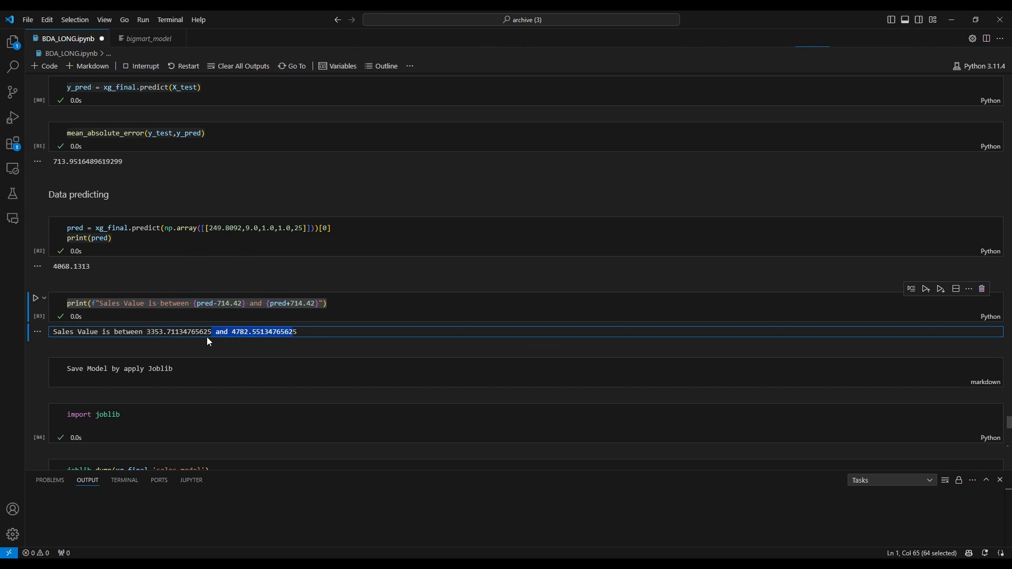
- Scroll past the joblib save/load cells predicting 2067 to the Tkinter Building UI code
scroll(down, 3)
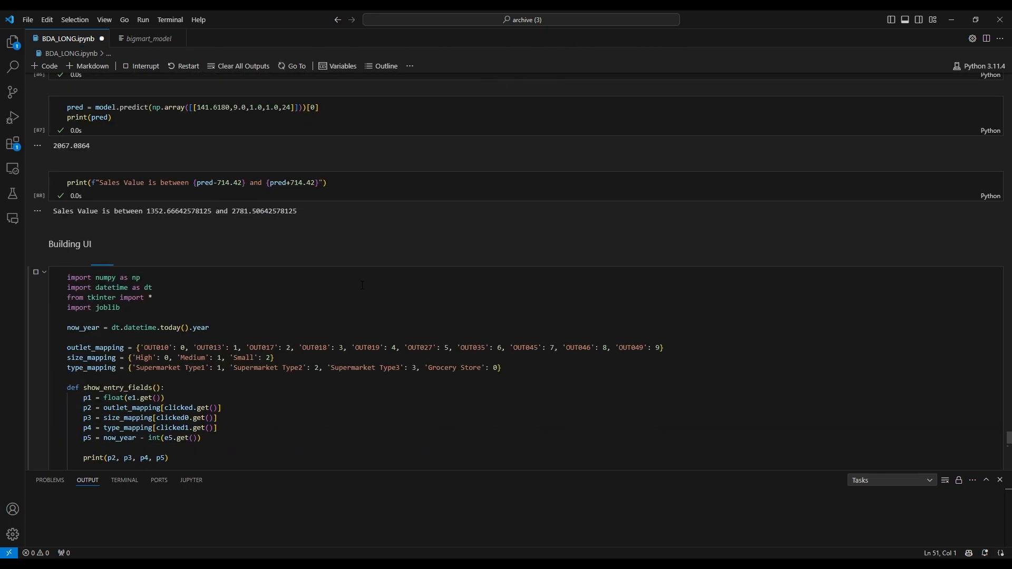
scroll(up, 3)
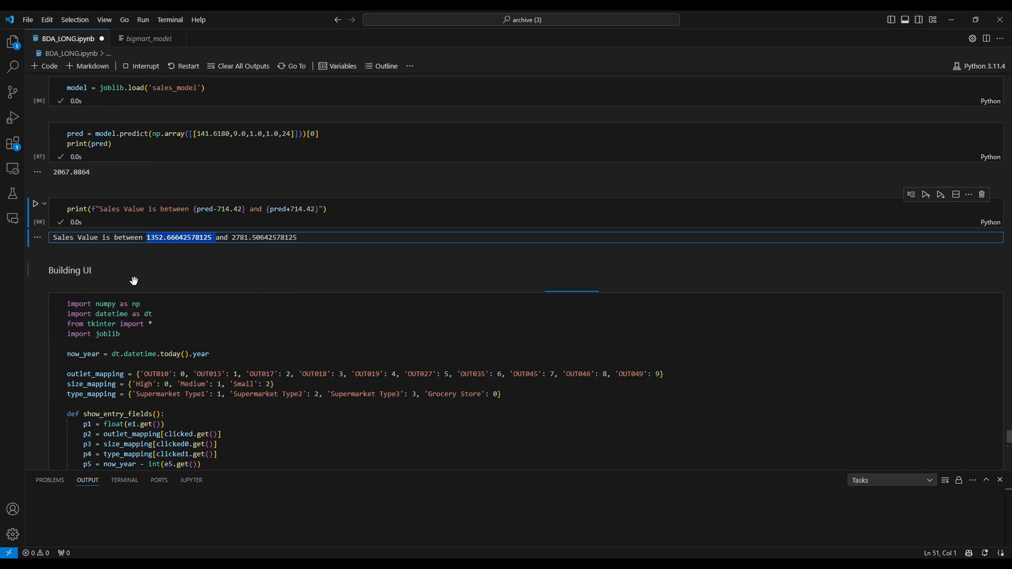
mouse_move(155, 281)
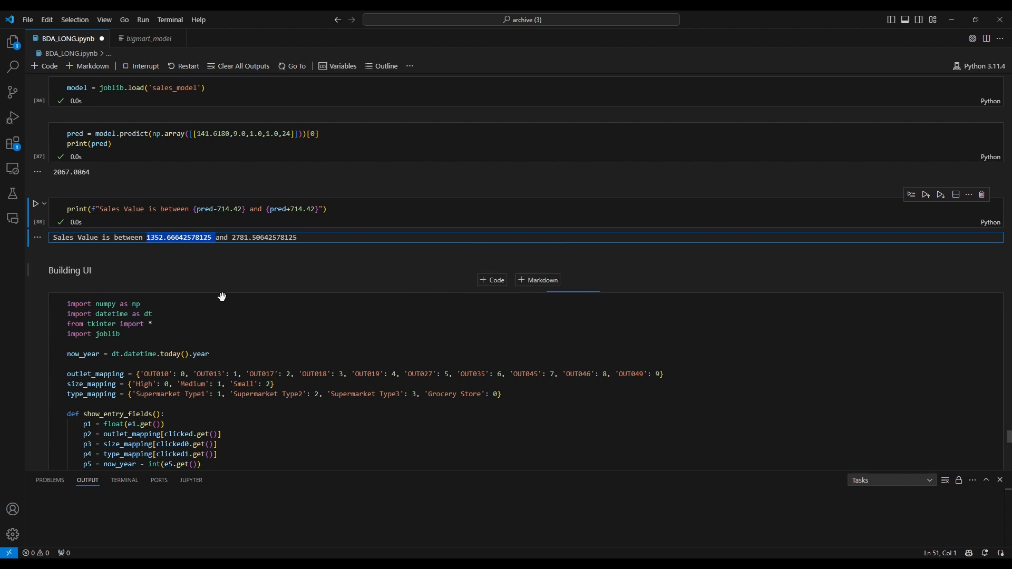
scroll(down, 3)
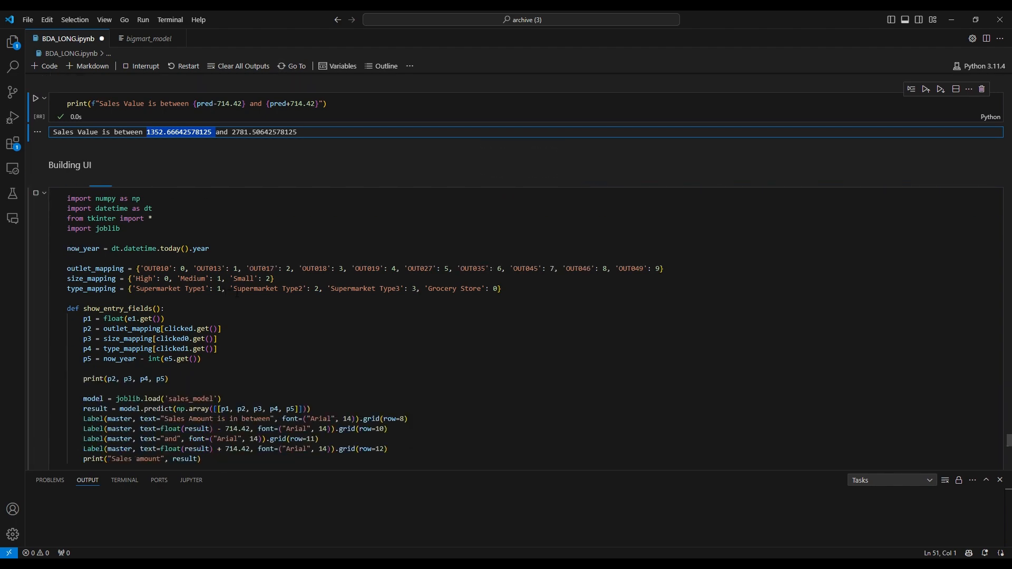